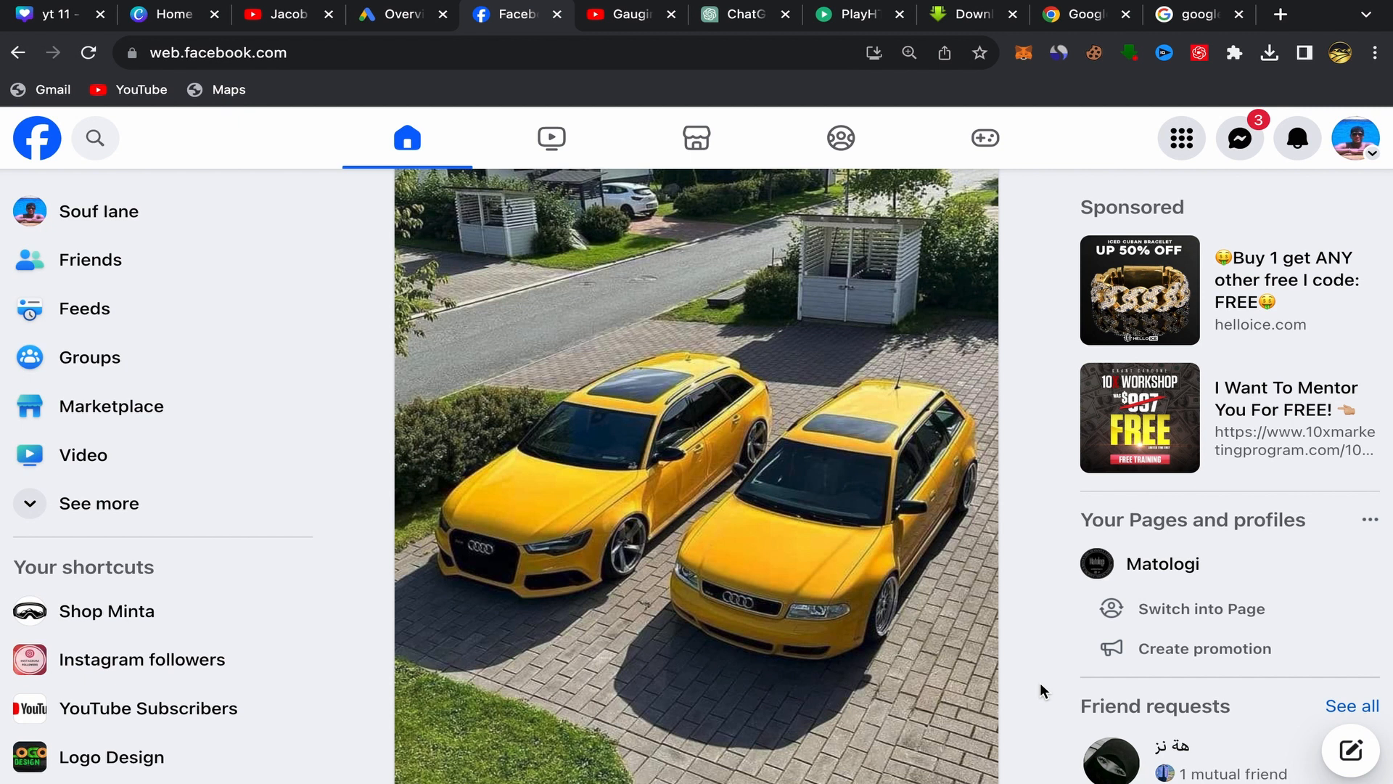
mouse_move(1029, 540)
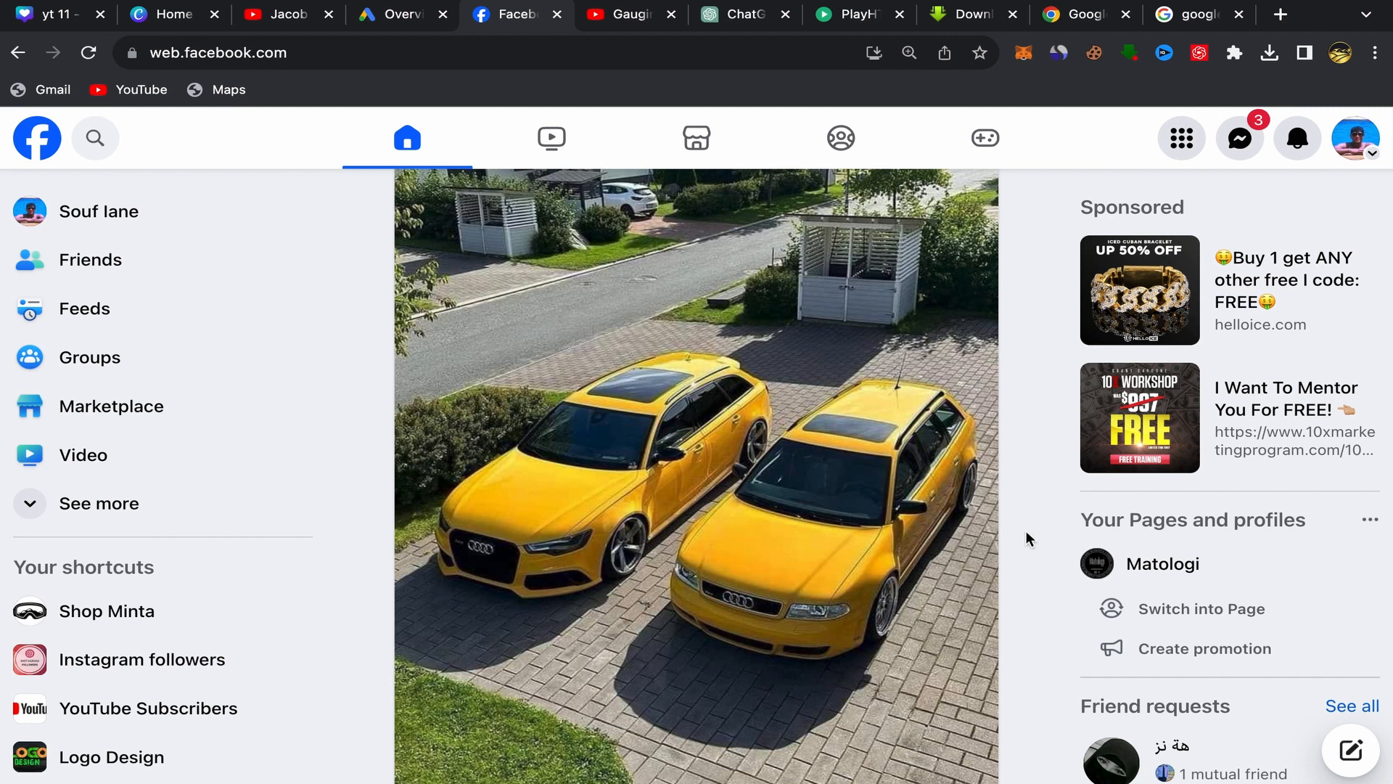
mouse_move(703, 377)
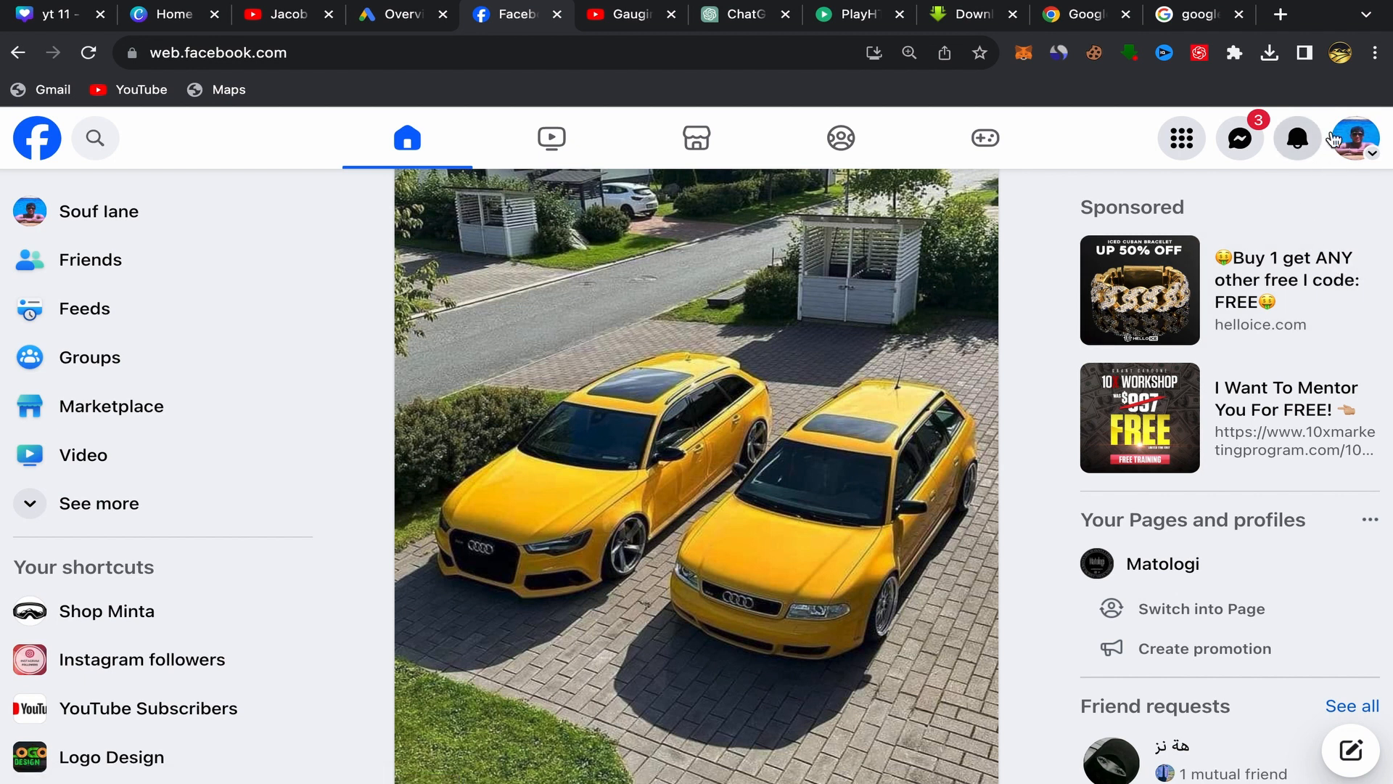
mouse_move(1331, 149)
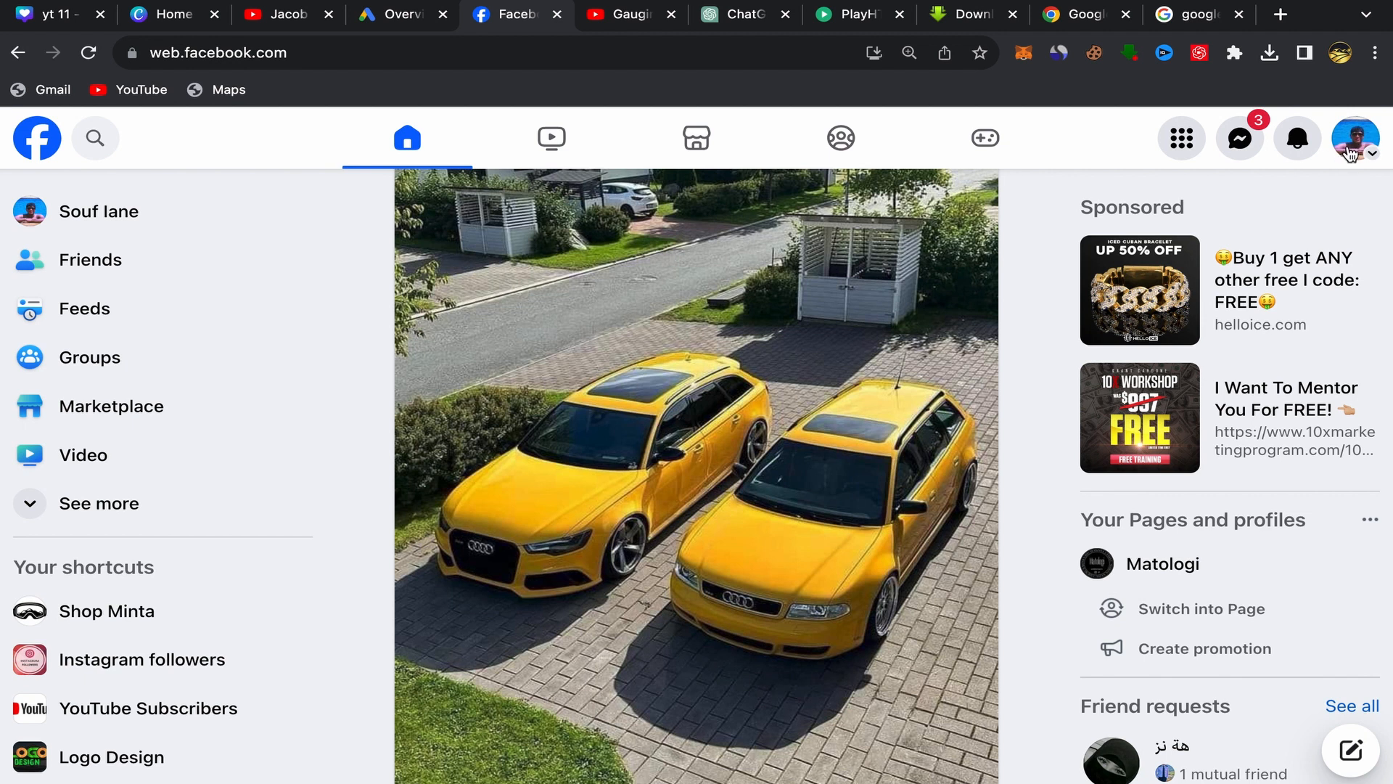
- Reach the account Settings page through the profile menu's Settings & privacy entry
left_click(1356, 138)
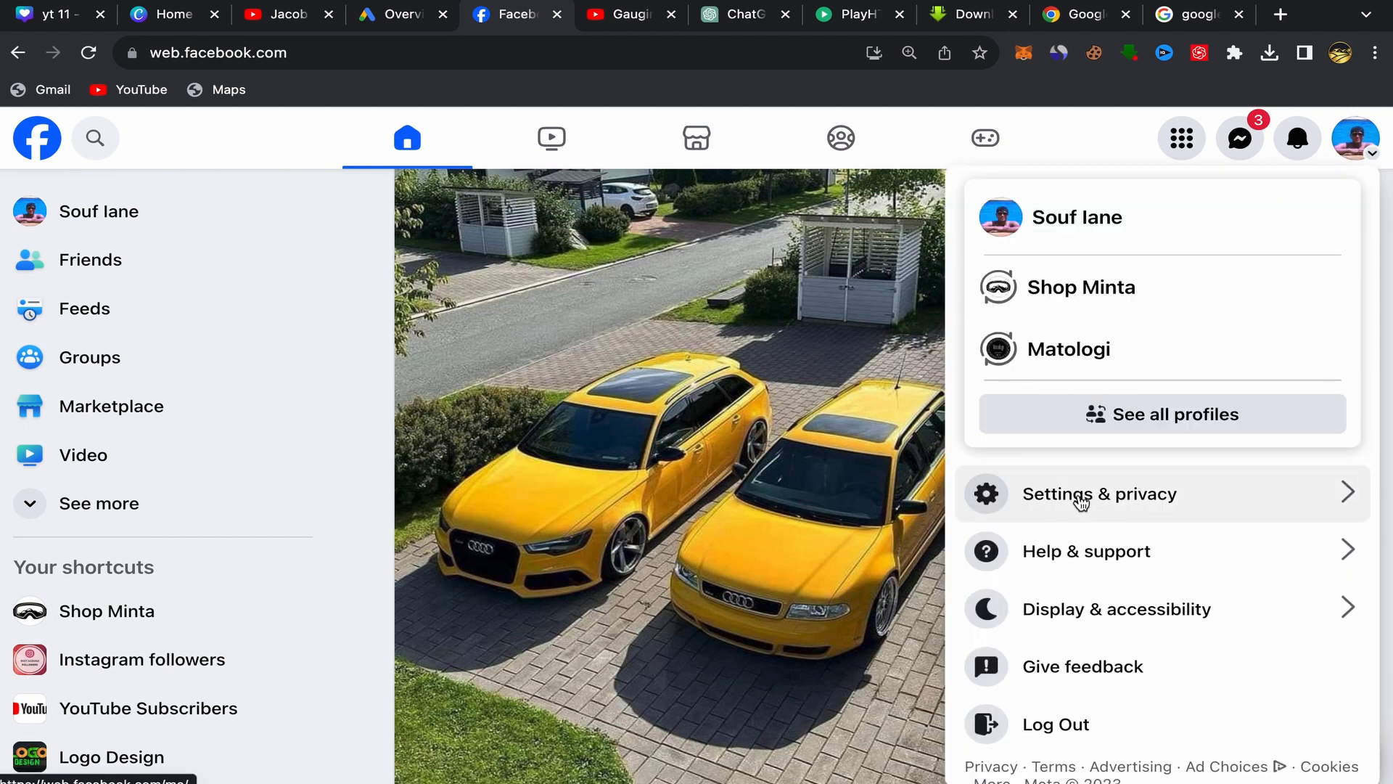
left_click(1099, 494)
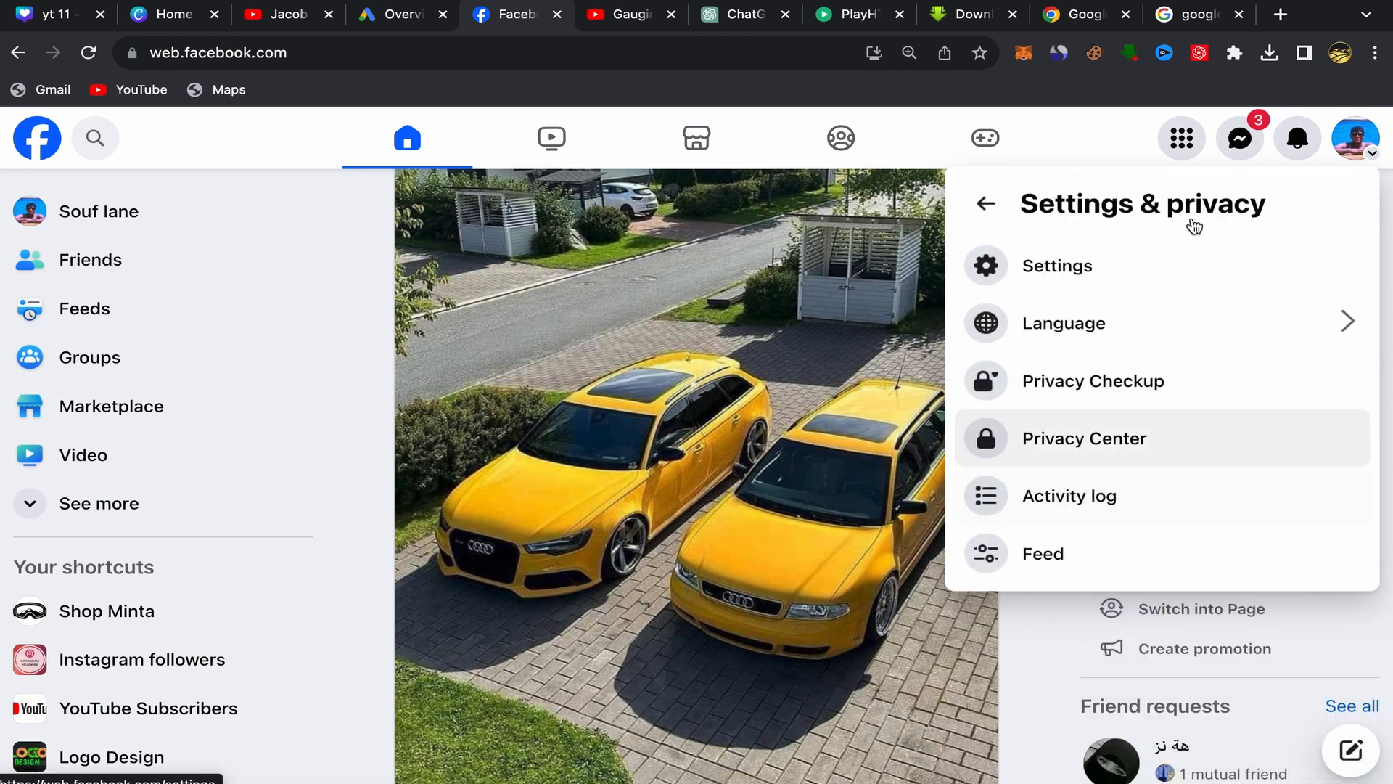
mouse_move(1052, 266)
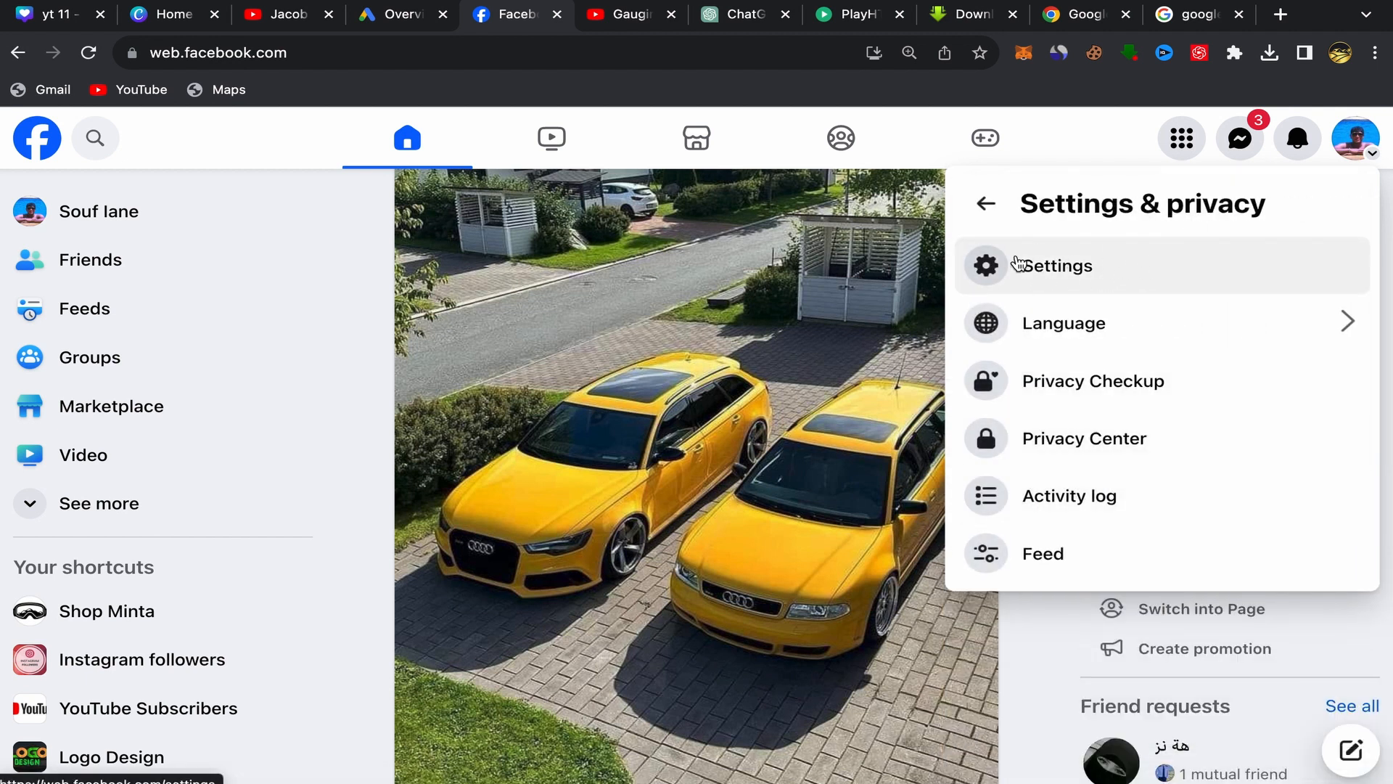
left_click(1052, 264)
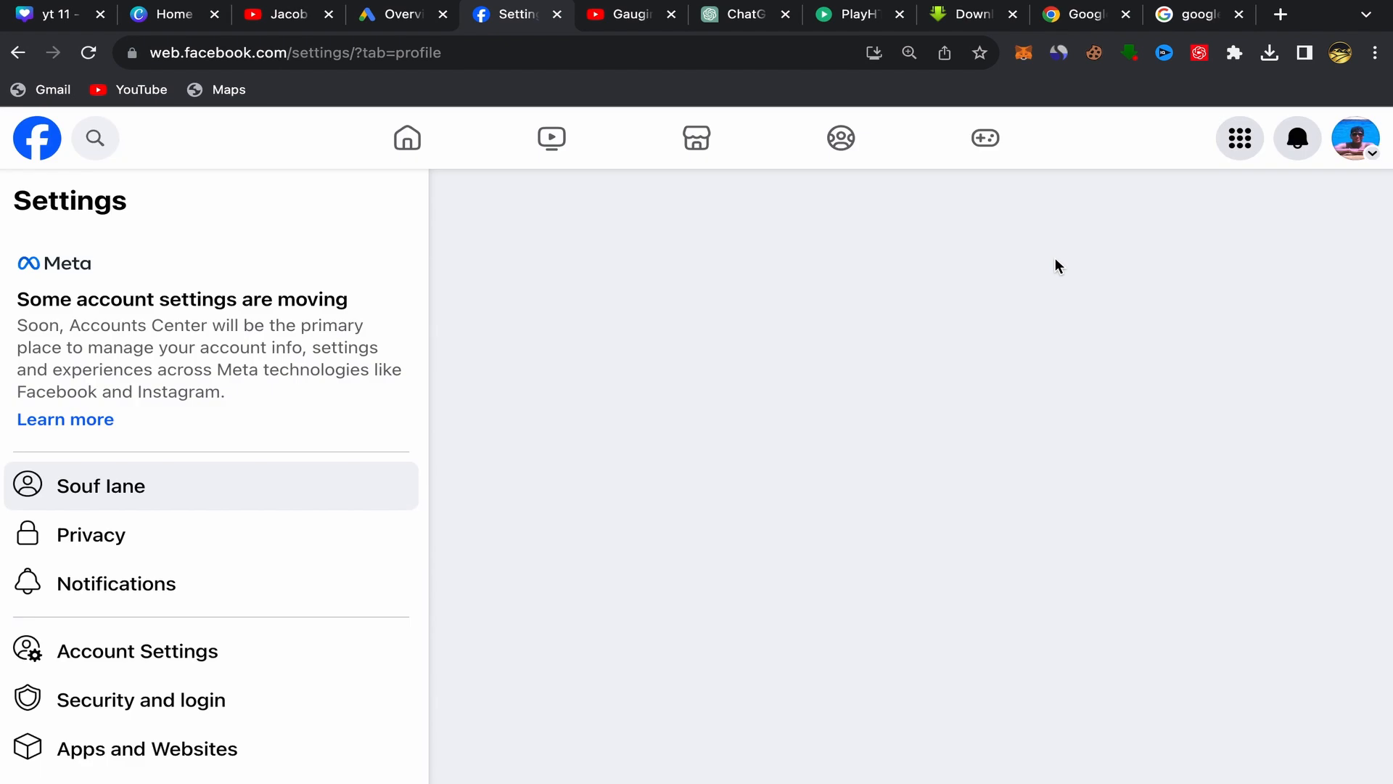
- Expand the Name section in General profile settings, revealing the name can't be updated
left_click(100, 485)
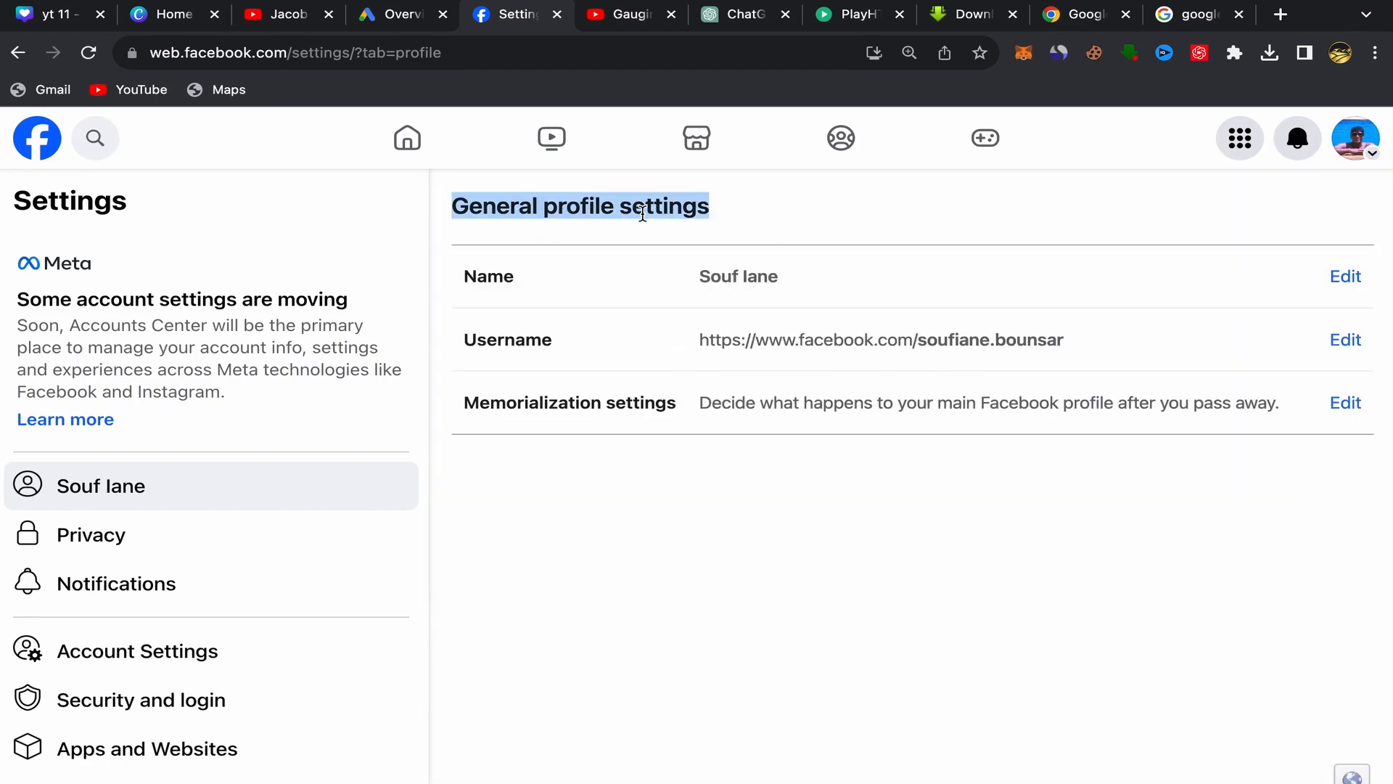
mouse_move(489, 276)
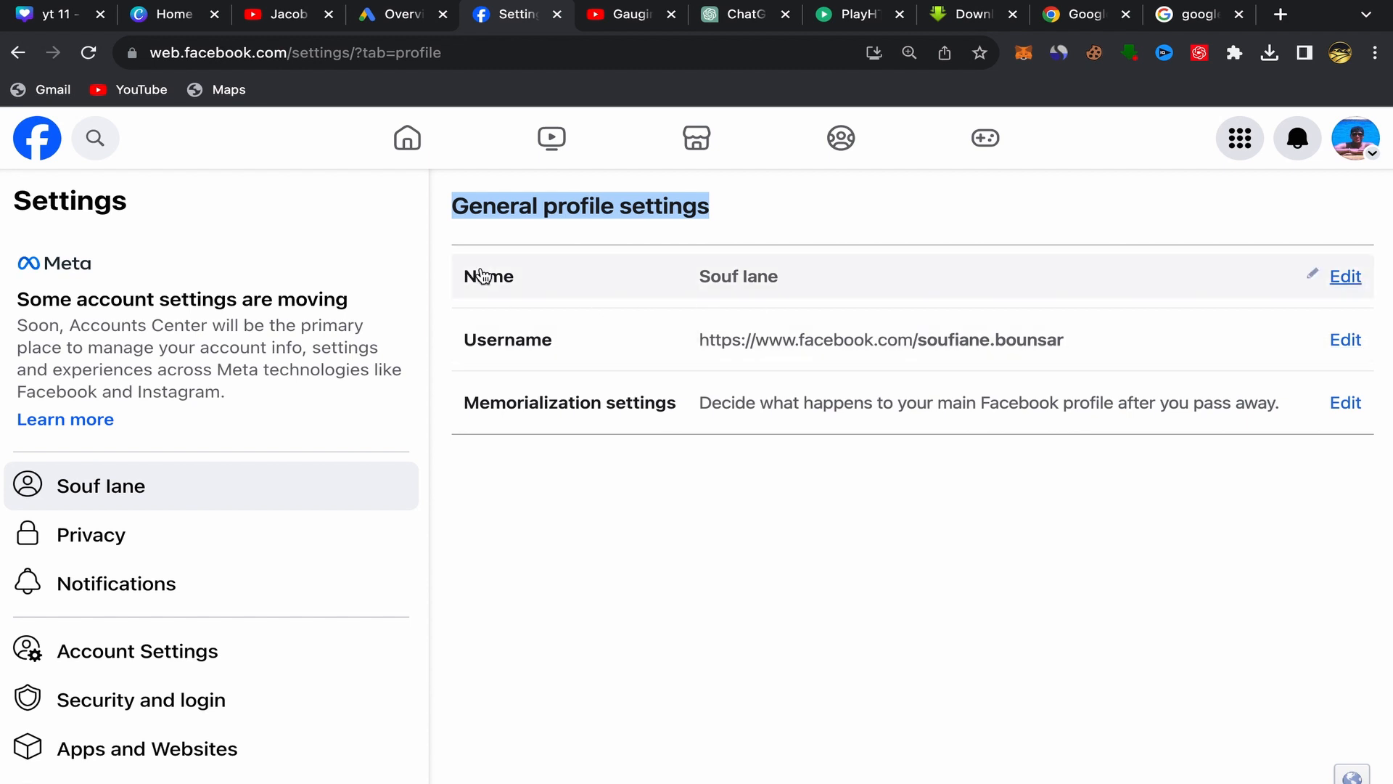
mouse_move(600, 345)
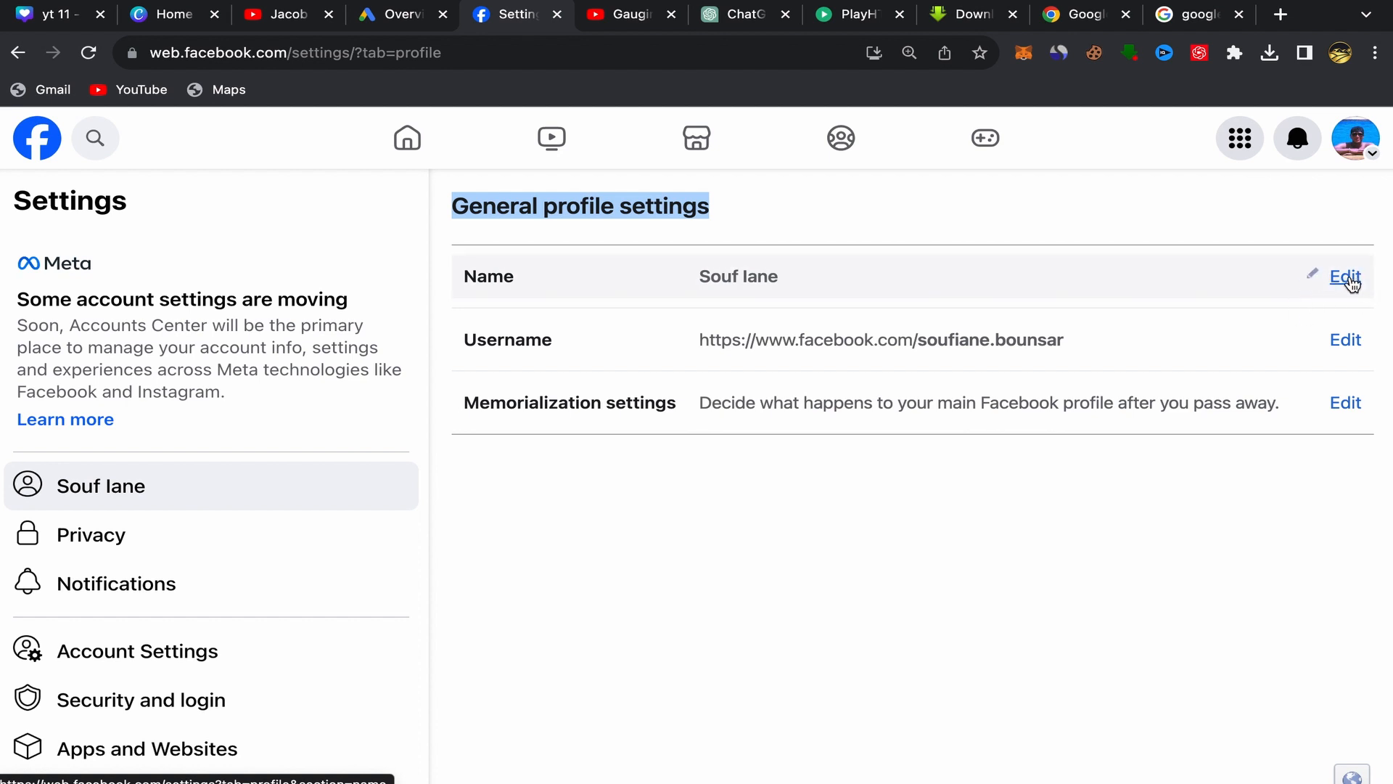
left_click(1344, 276)
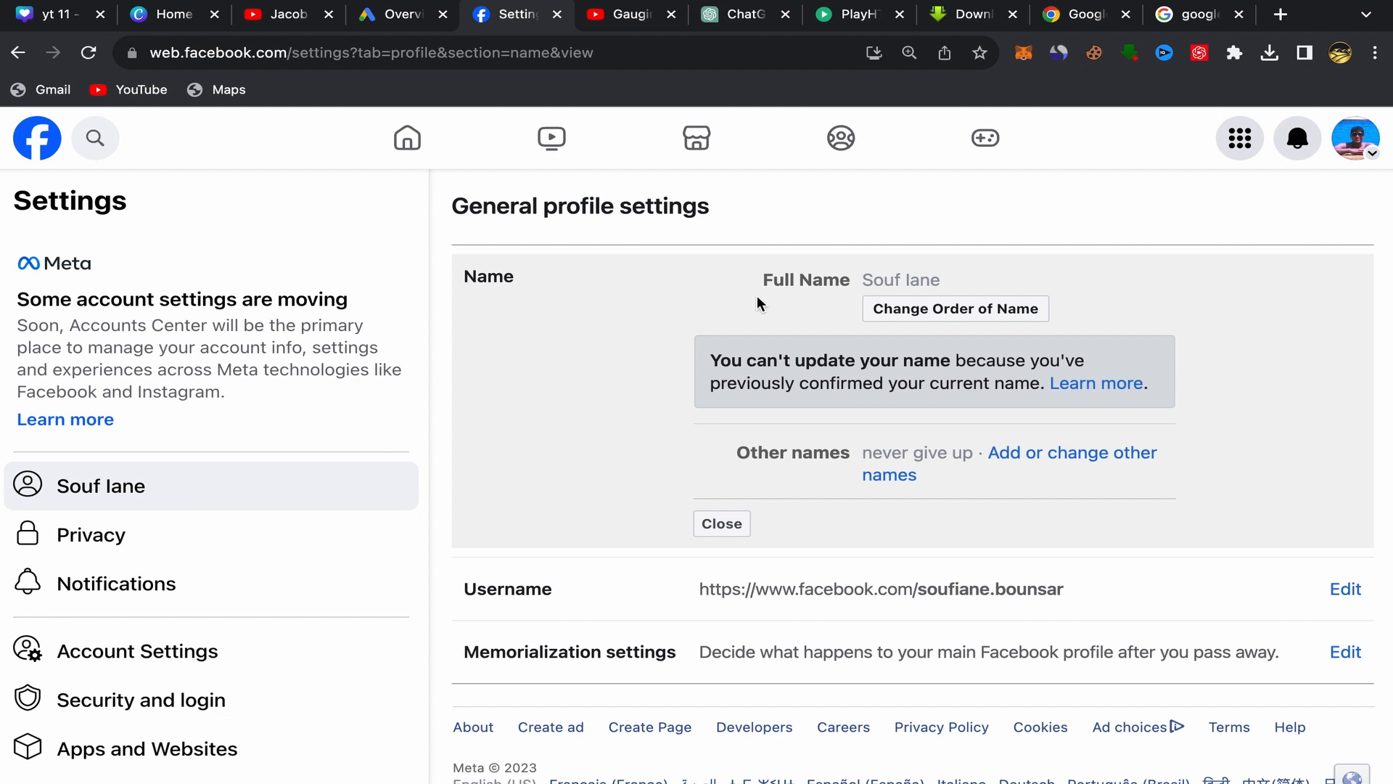
mouse_move(644, 373)
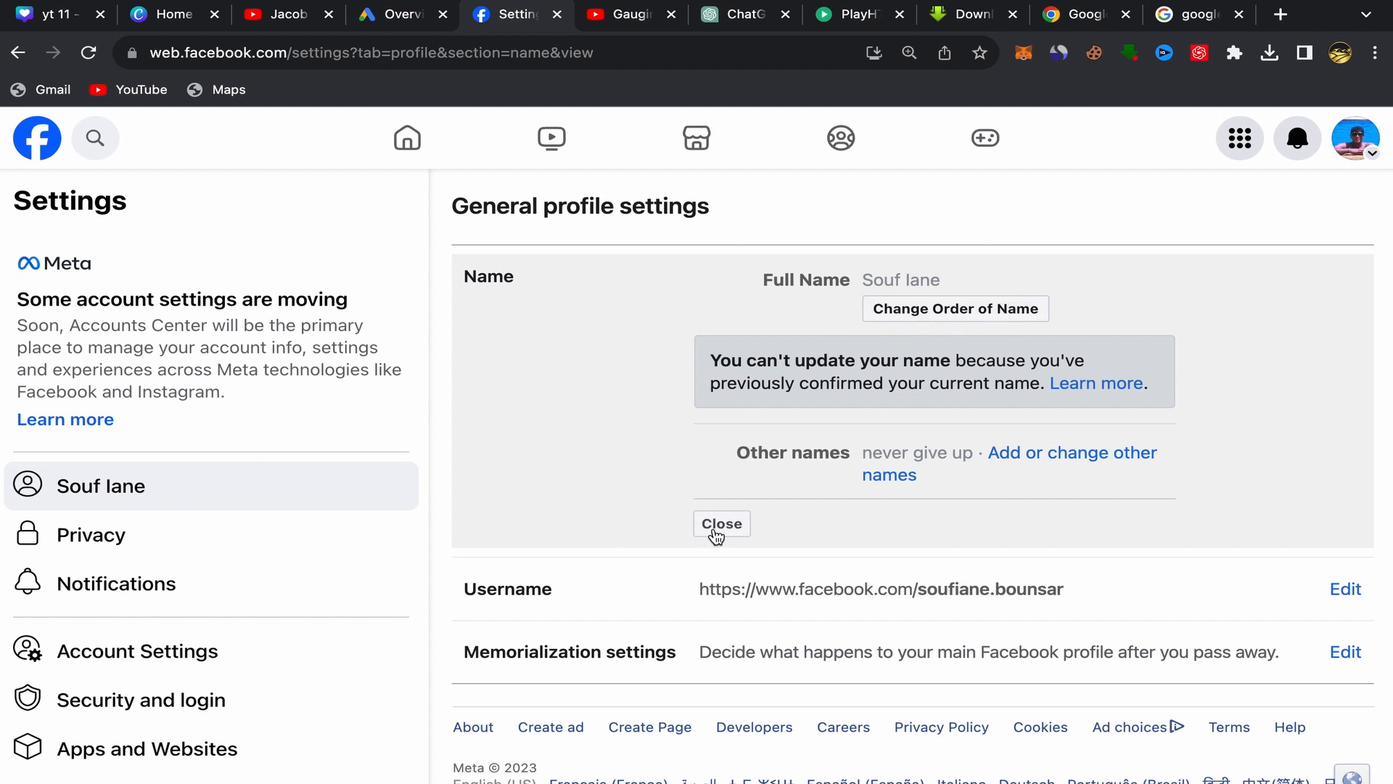
mouse_move(620, 468)
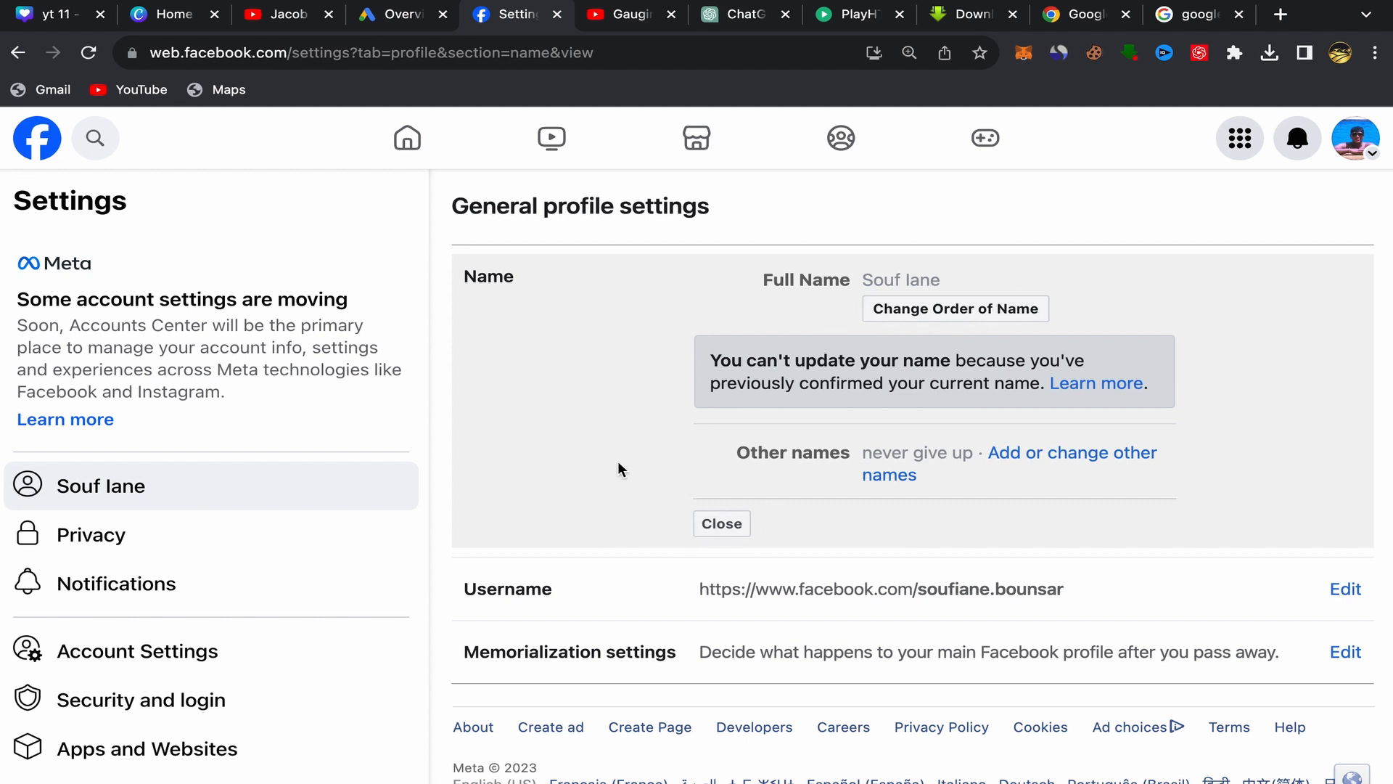